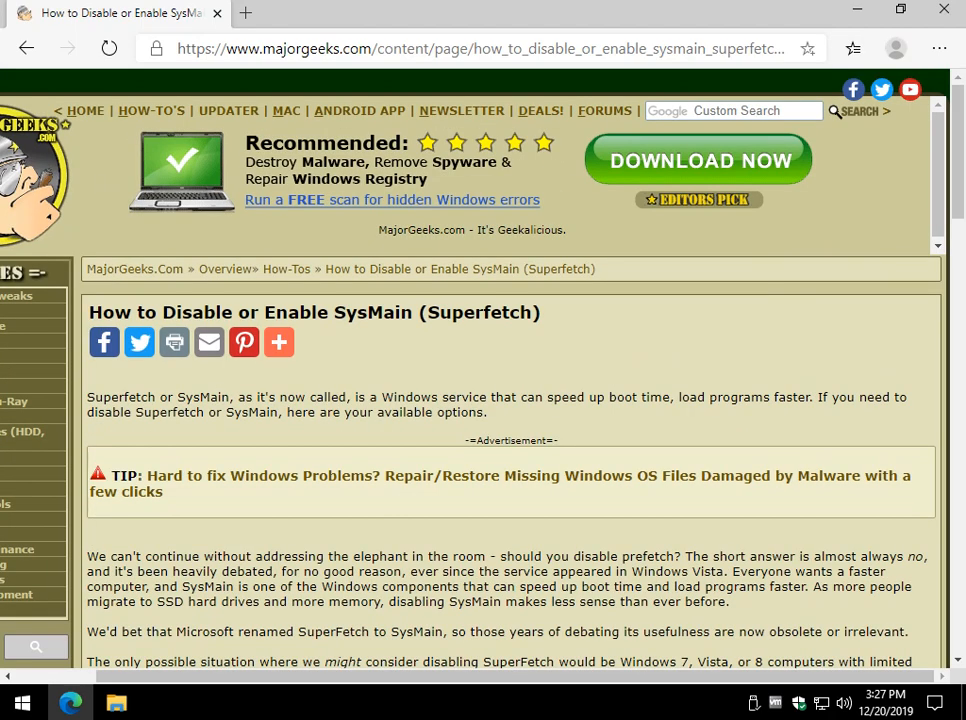
Launch the Services console from a 'serv' search and select the SysMain service.
scroll(down, 3)
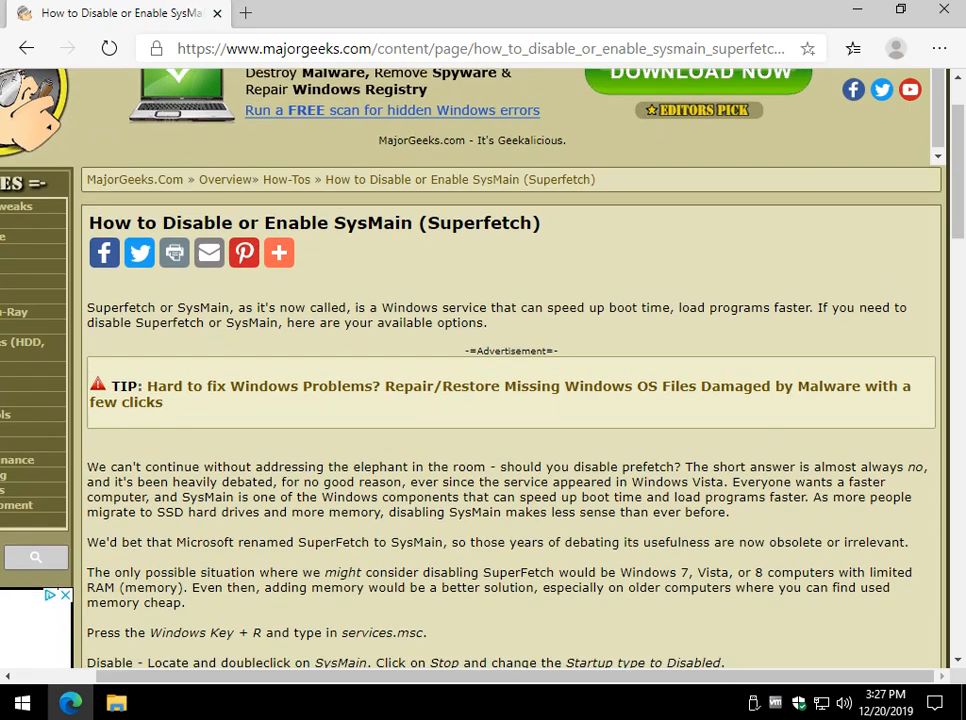
scroll(down, 3)
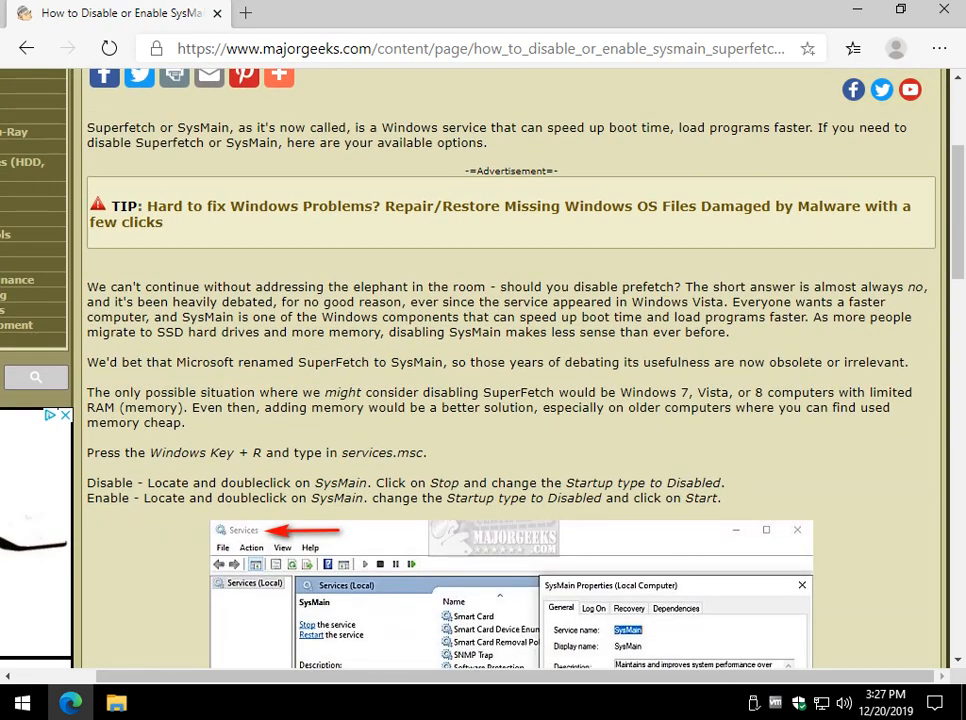
drag(86, 362, 303, 362)
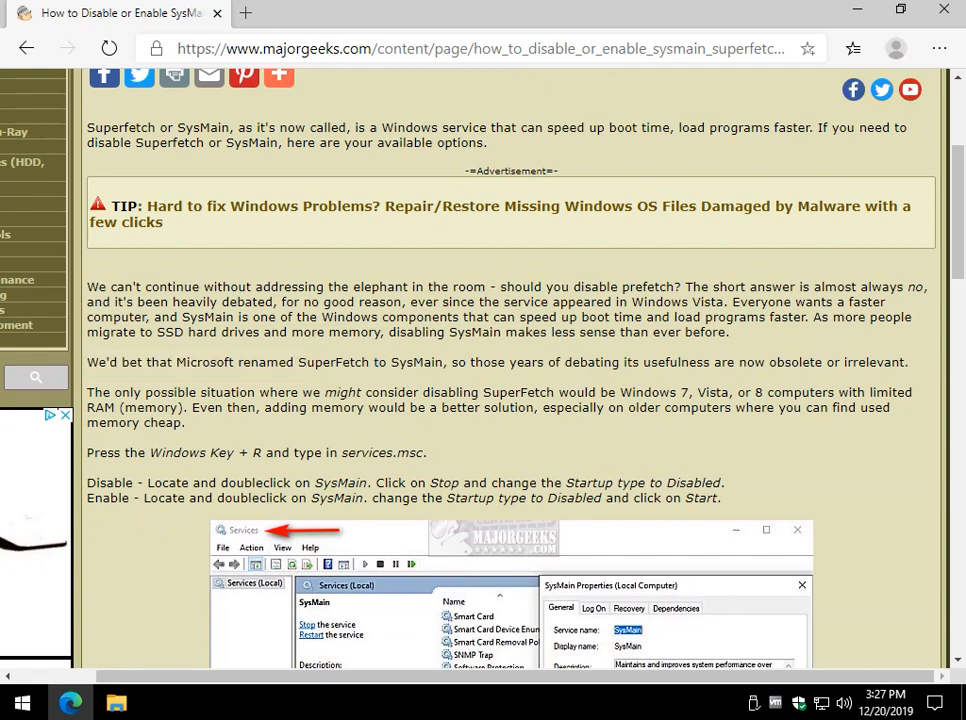
scroll(down, 3)
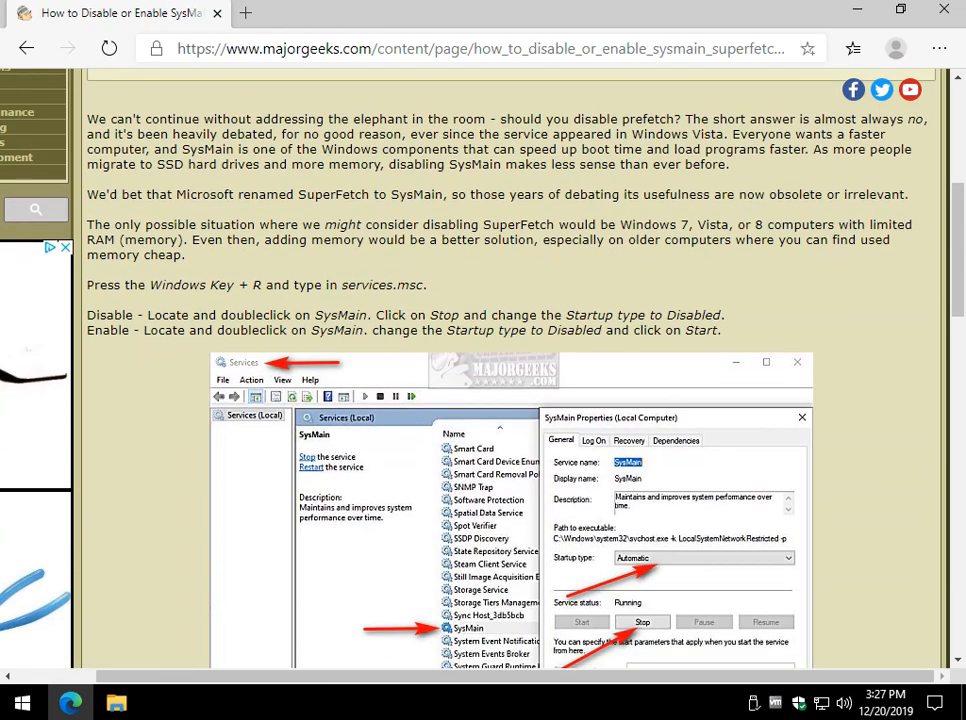
scroll(down, 3)
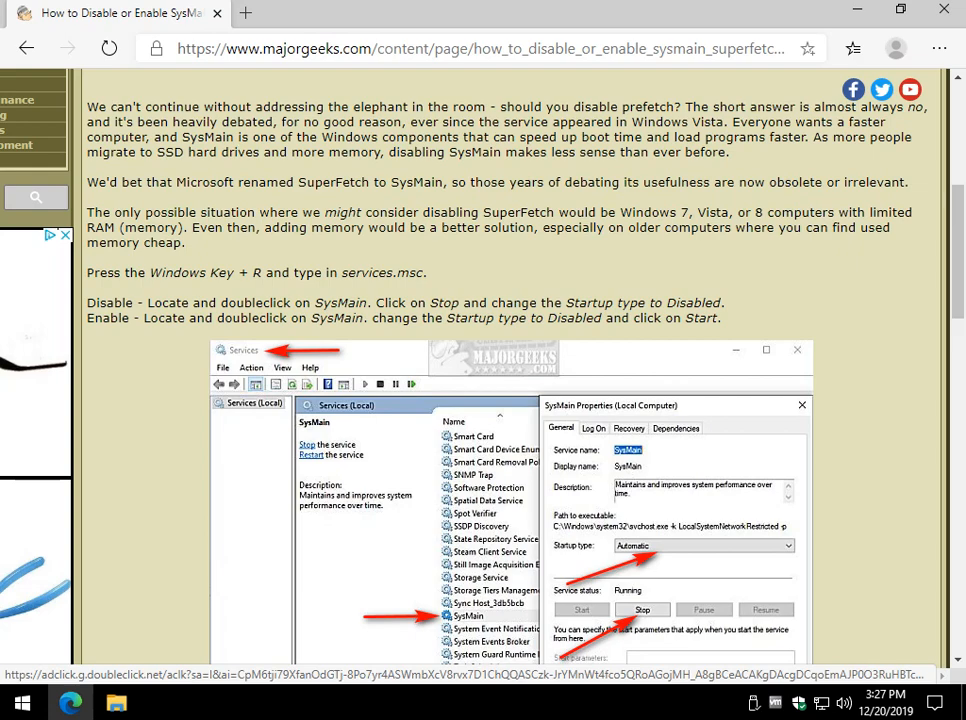
text(serv)
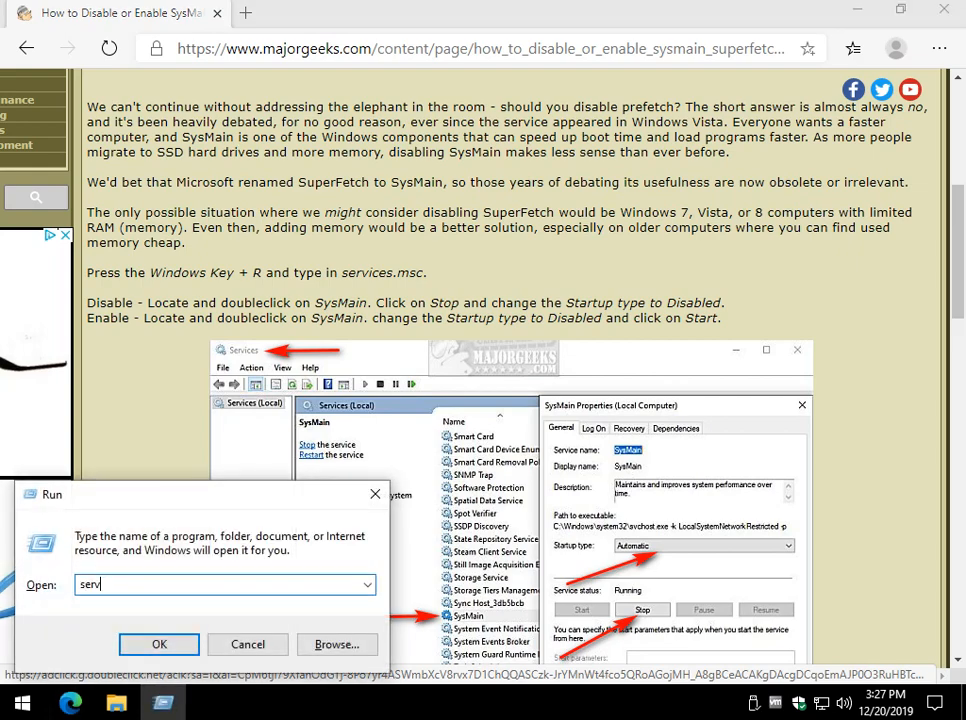
click(158, 644)
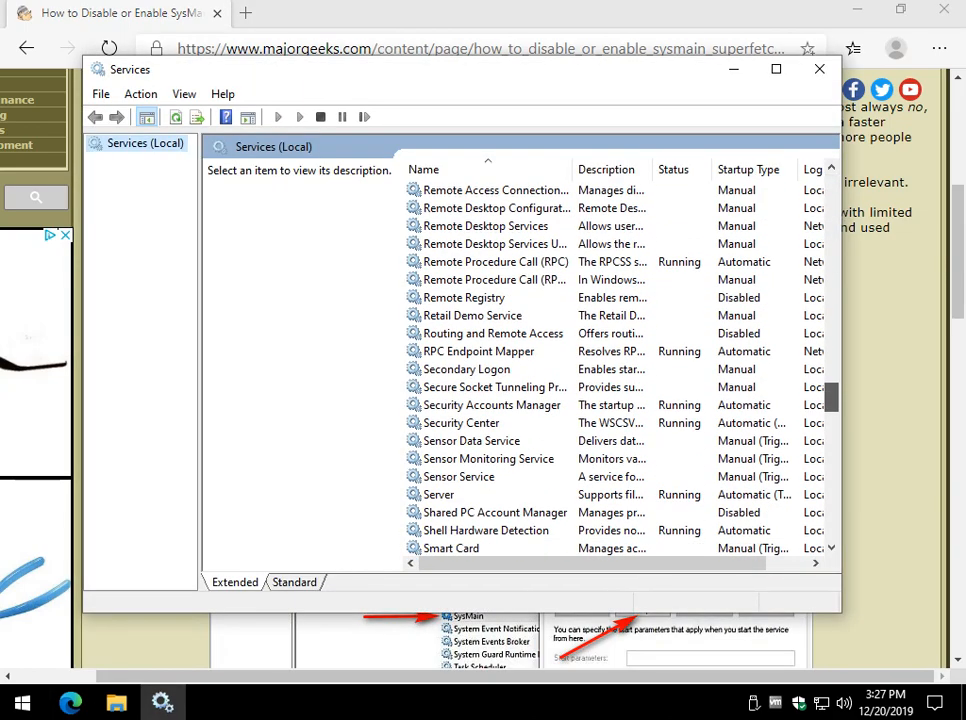
scroll(down, 3)
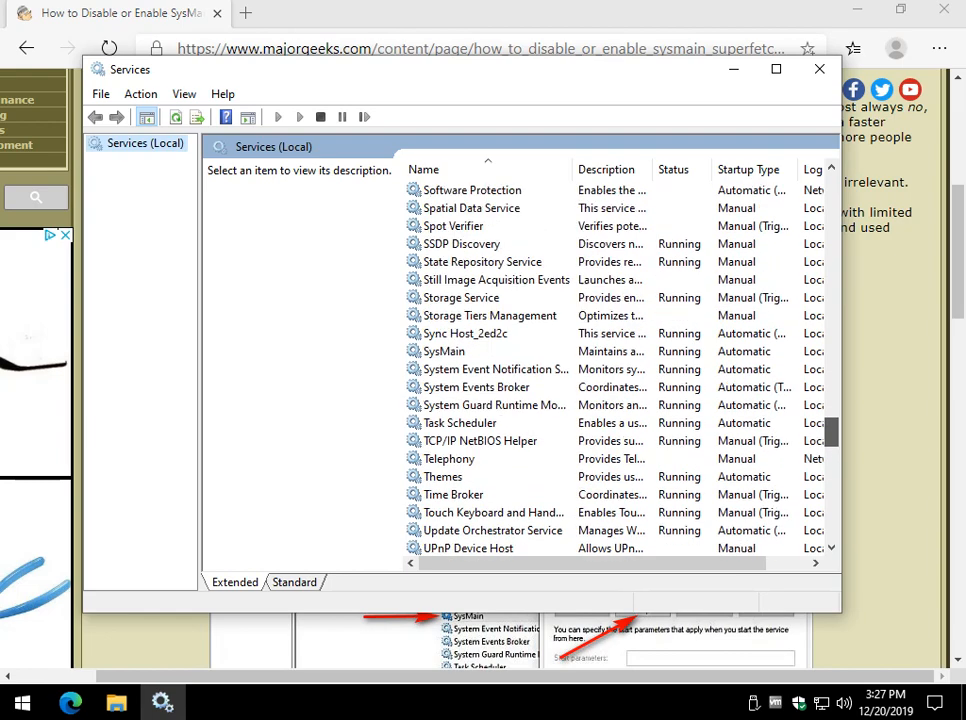
click(444, 351)
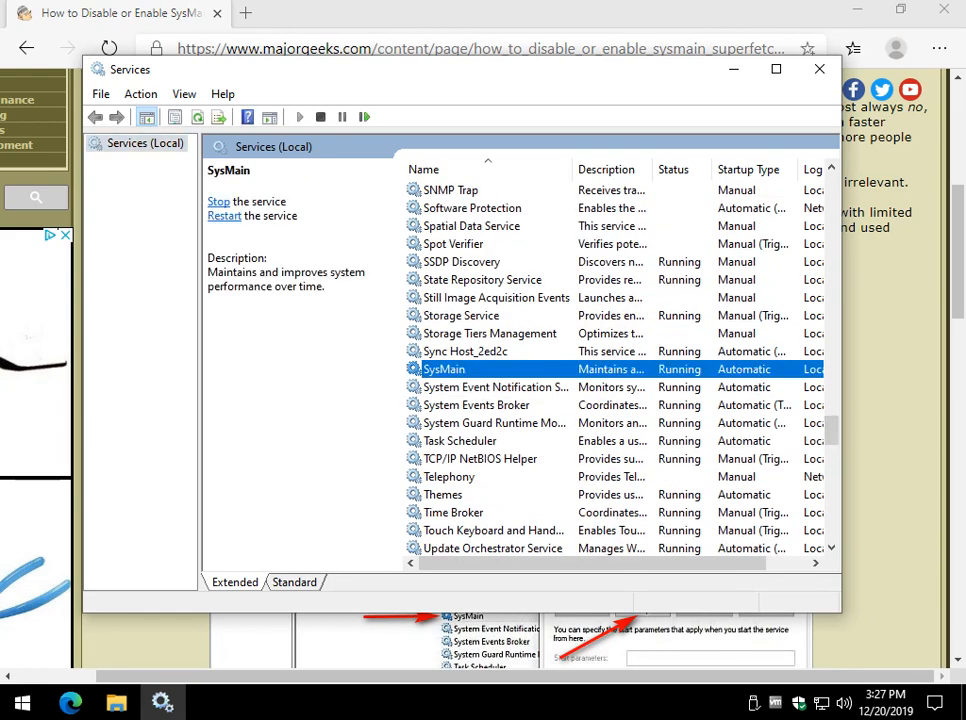
In SysMain's properties, set startup type to Disabled, stop the service and confirm.
double_click(443, 369)
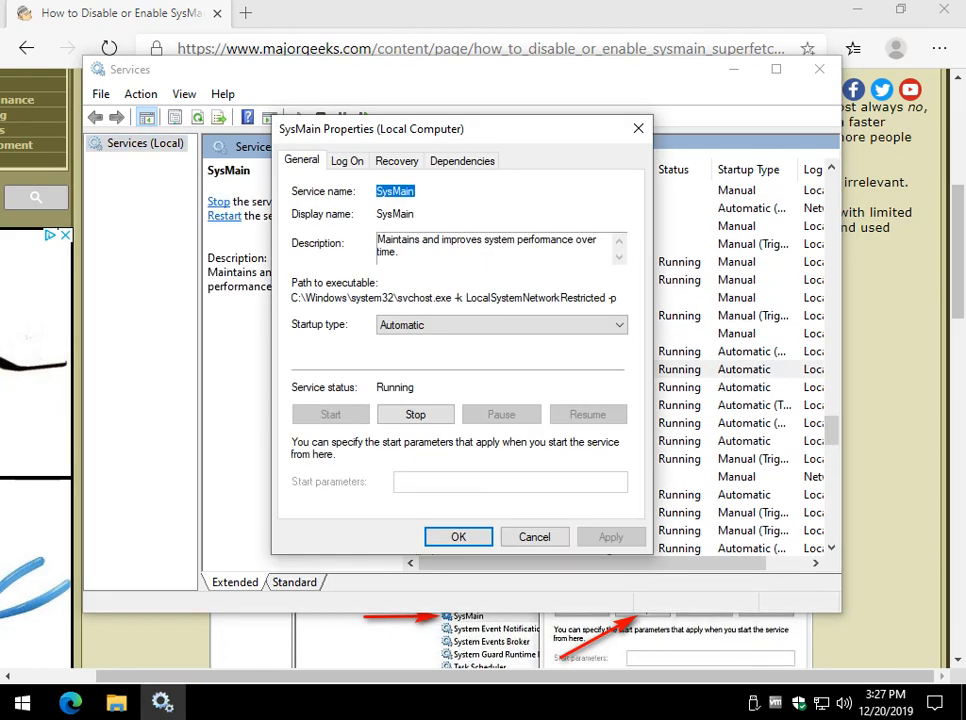
click(500, 324)
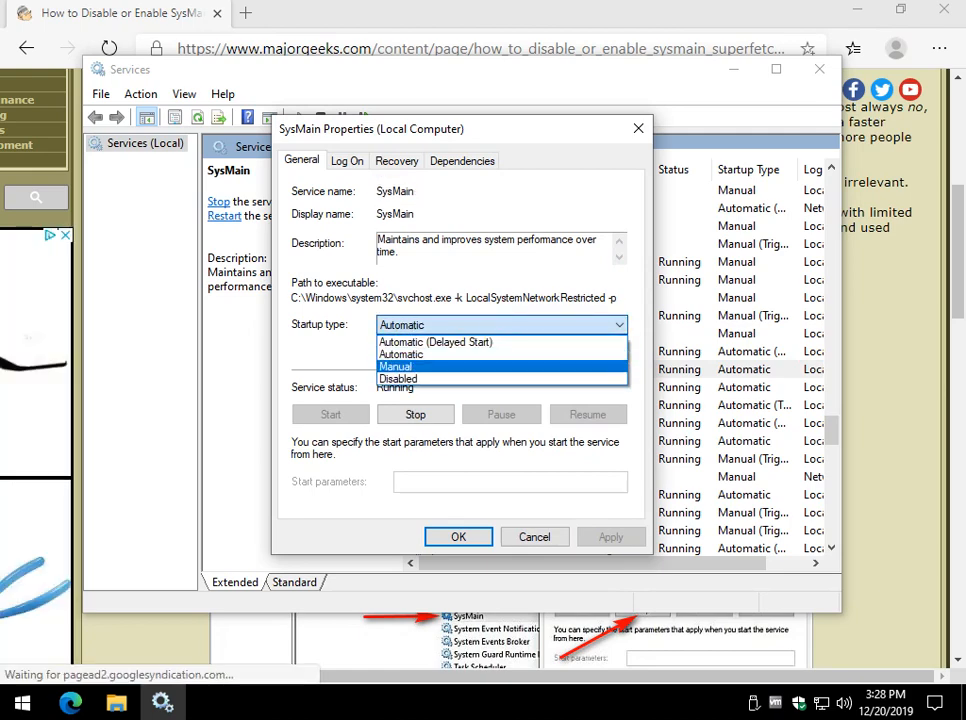
click(398, 378)
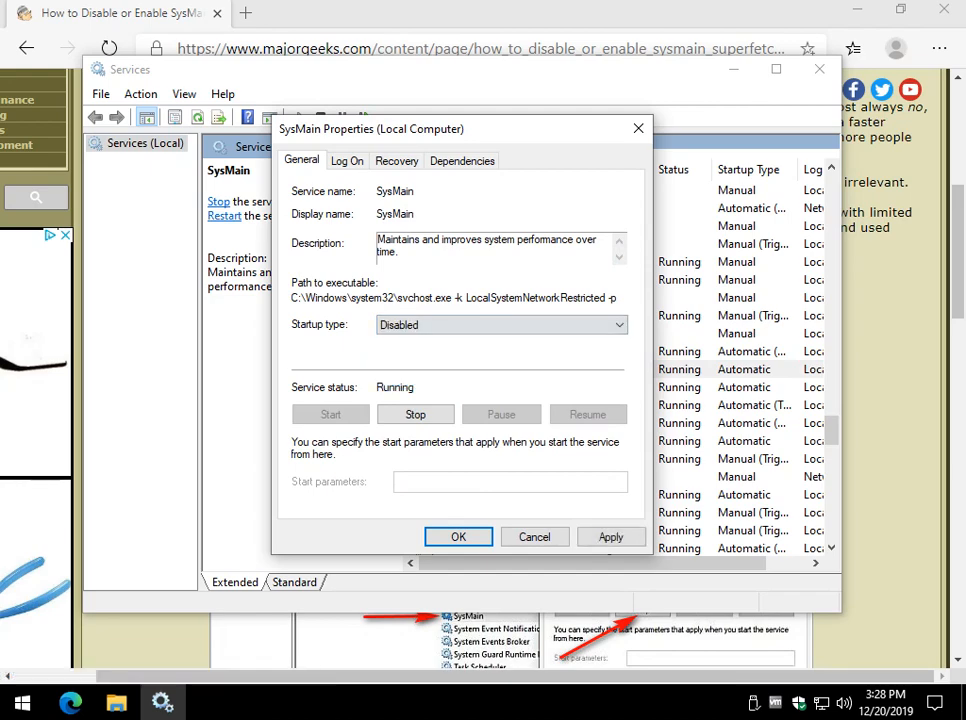
click(415, 414)
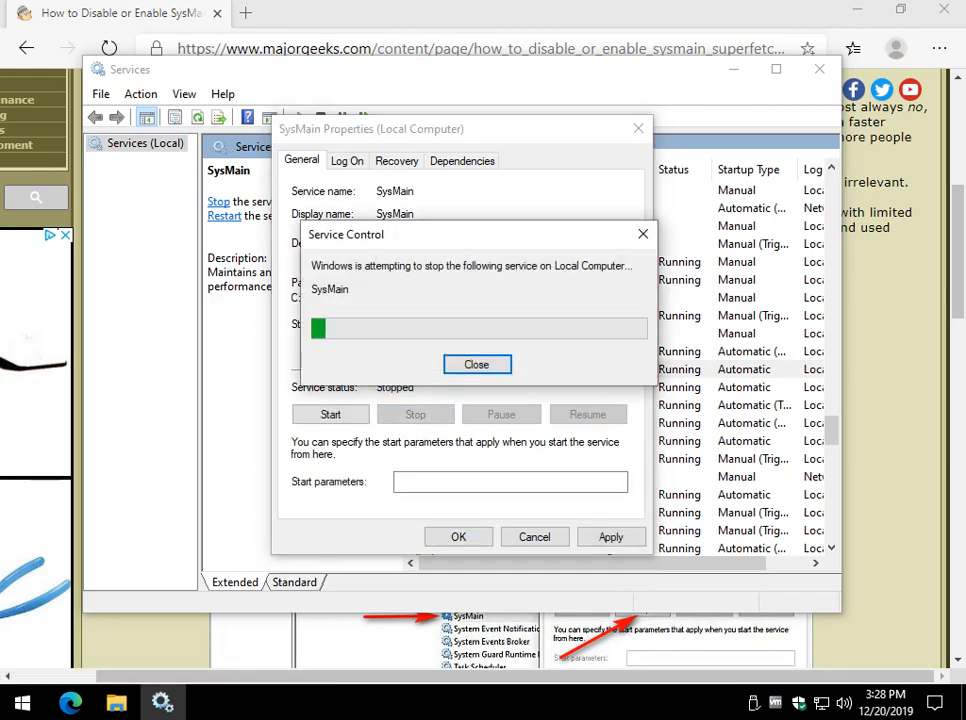
click(477, 364)
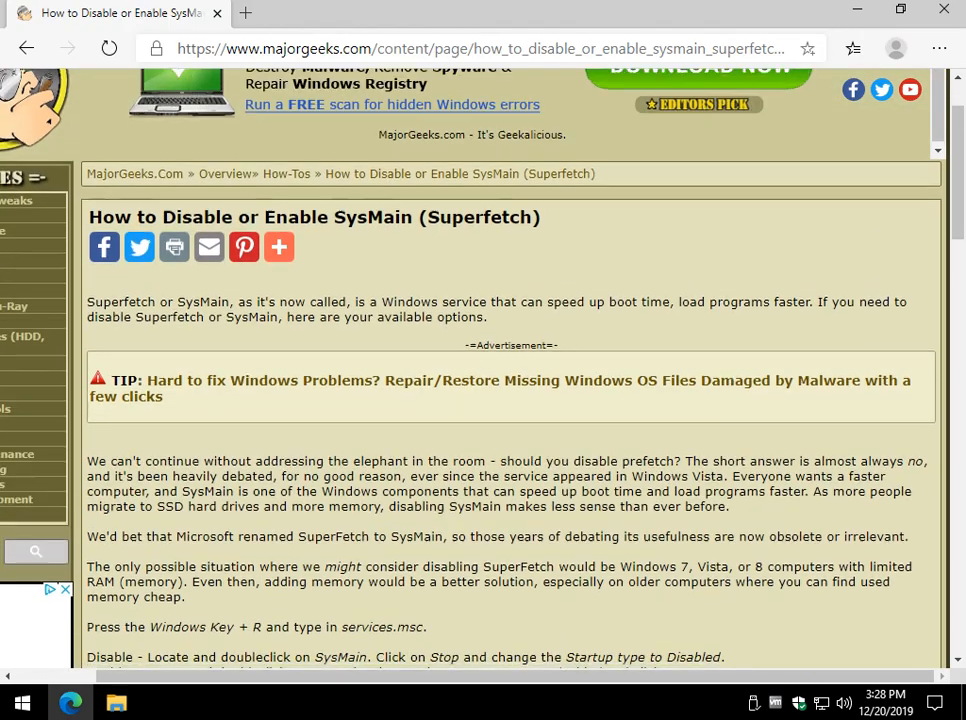
scroll(down, 3)
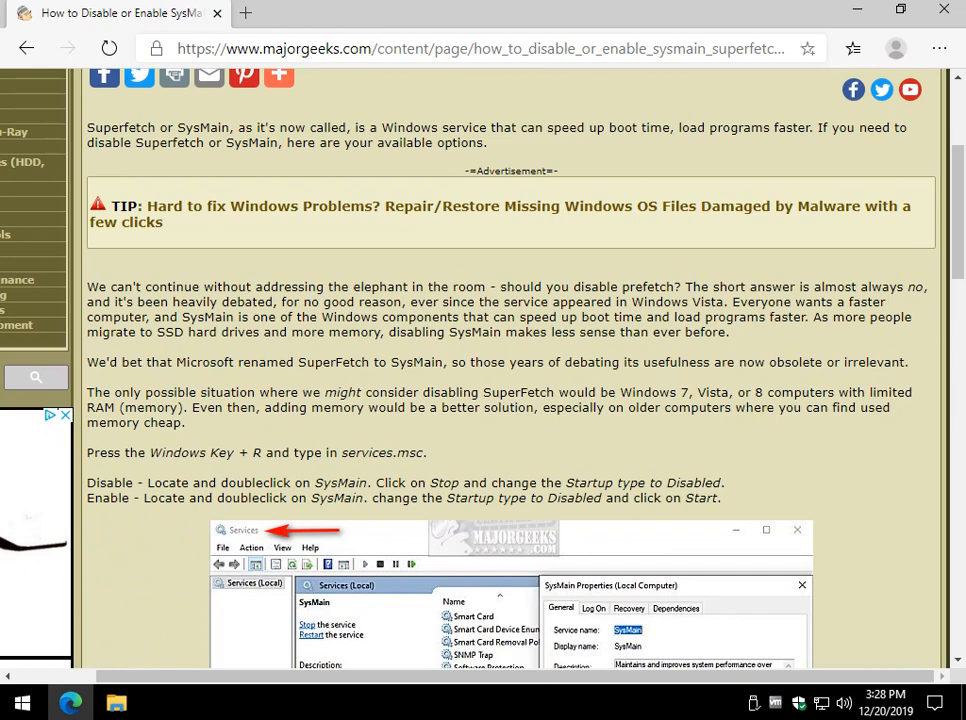
scroll(down, 3)
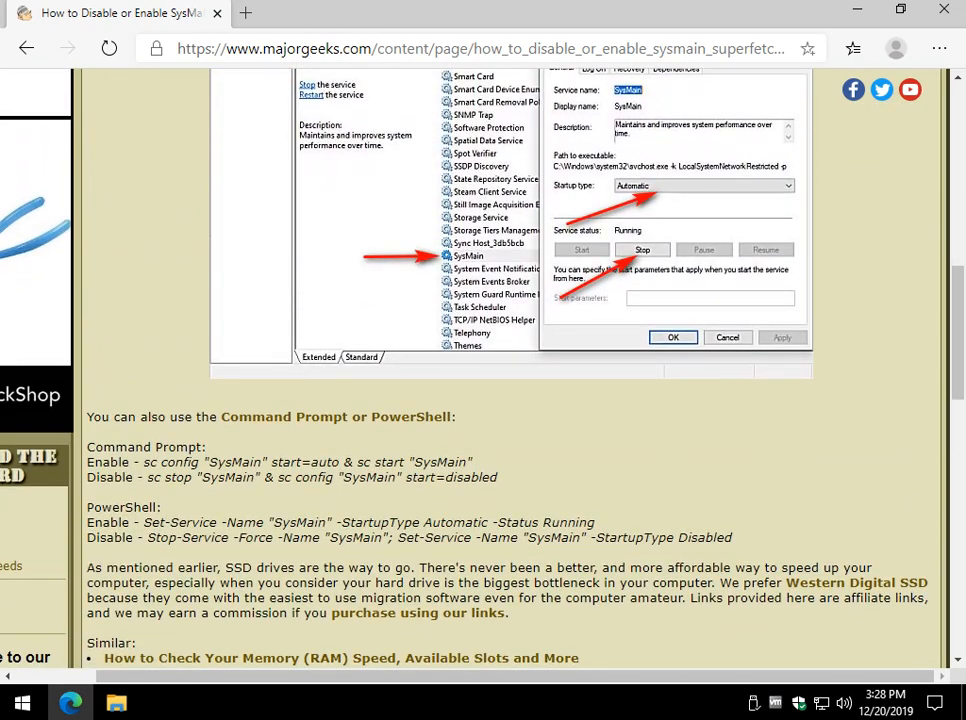
scroll(down, 3)
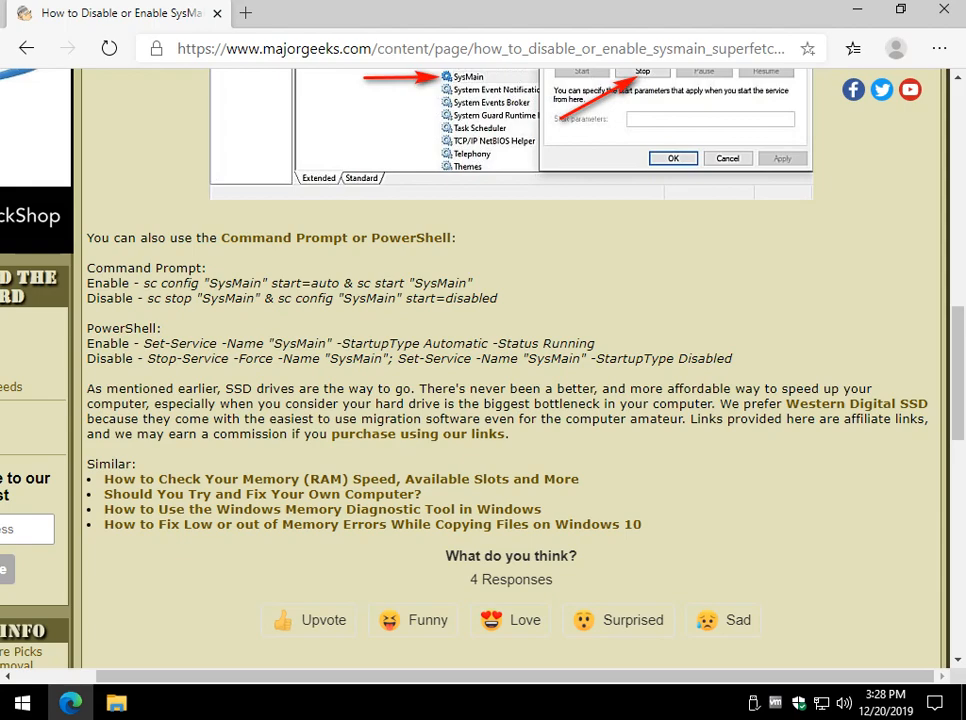
mouse_move(417, 433)
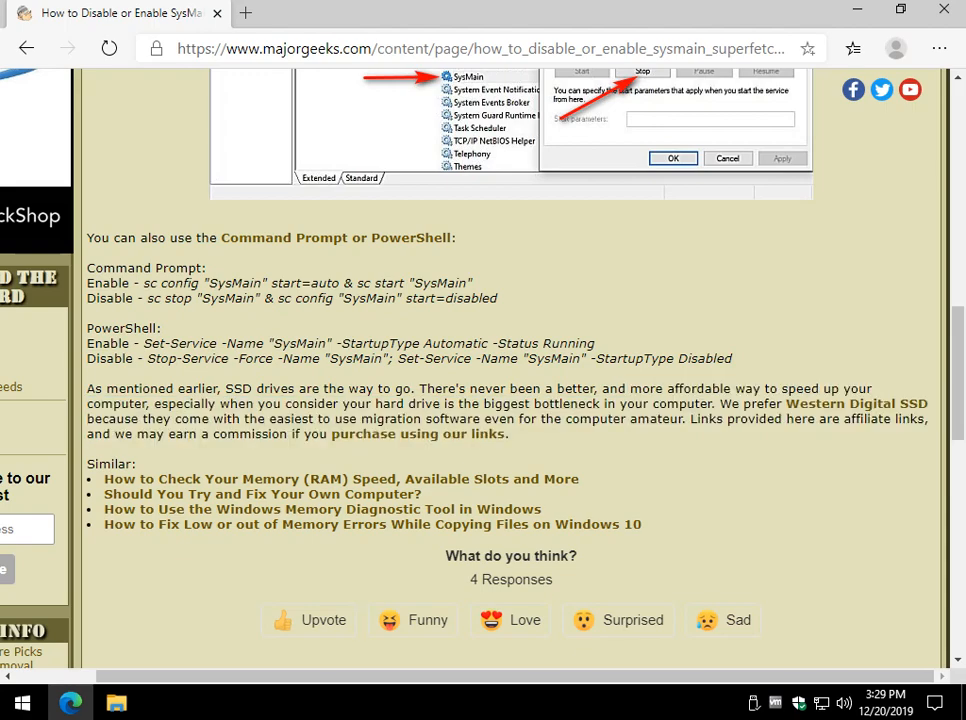
mouse_move(417, 433)
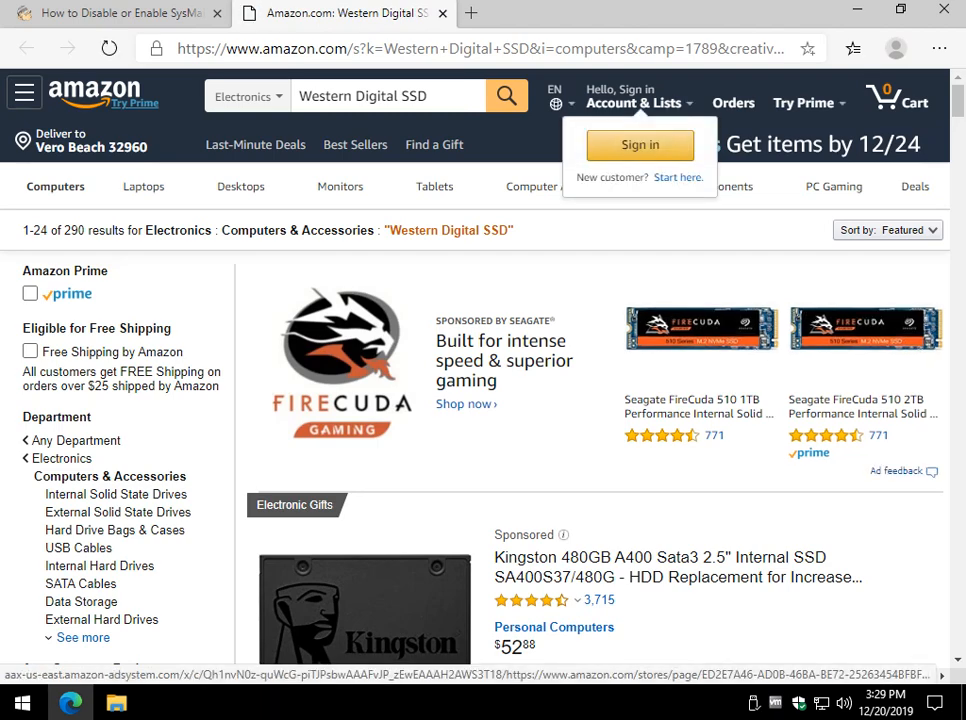
scroll(down, 3)
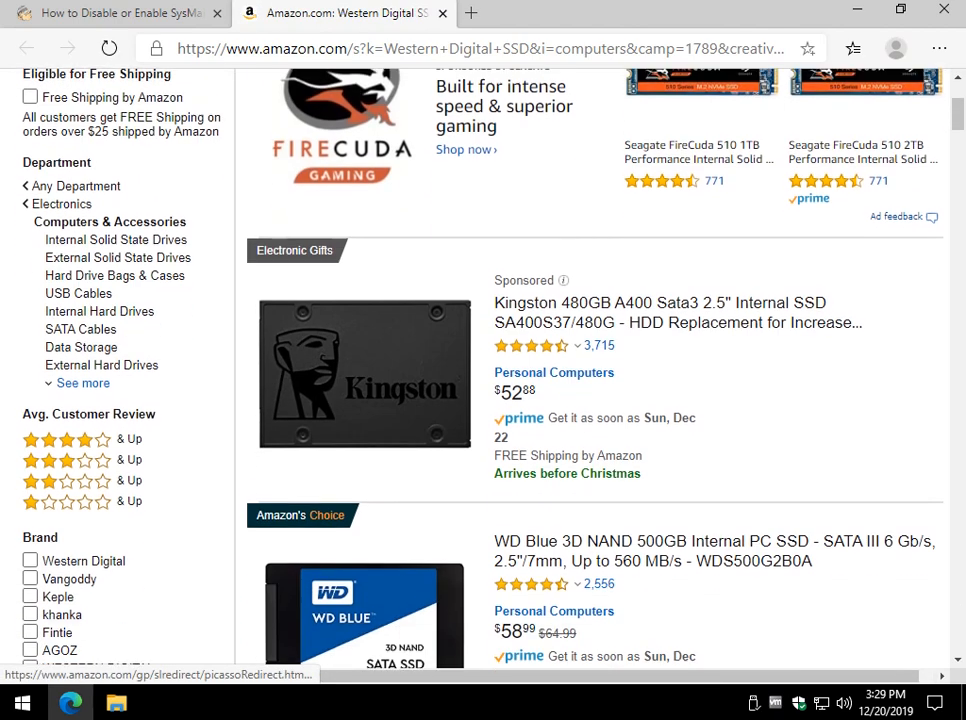
scroll(down, 3)
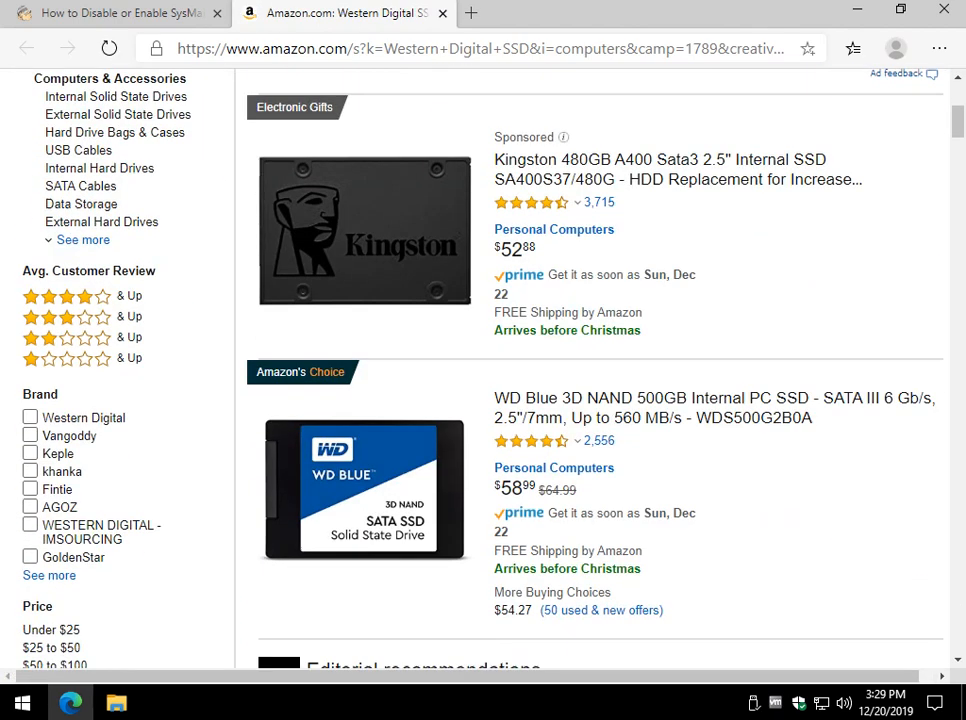
scroll(down, 3)
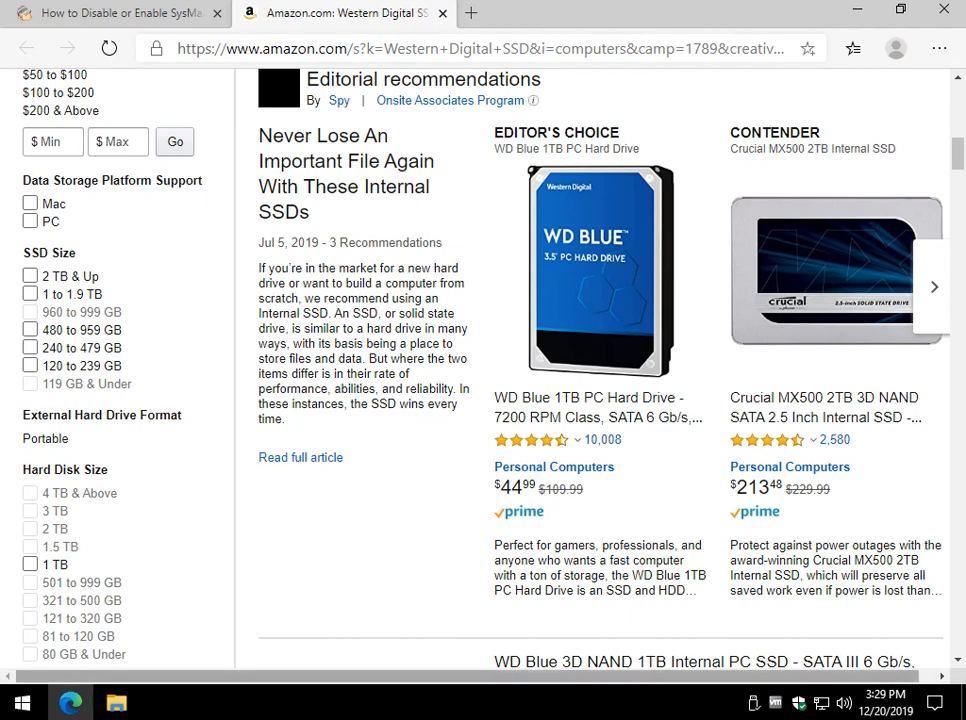
scroll(down, 3)
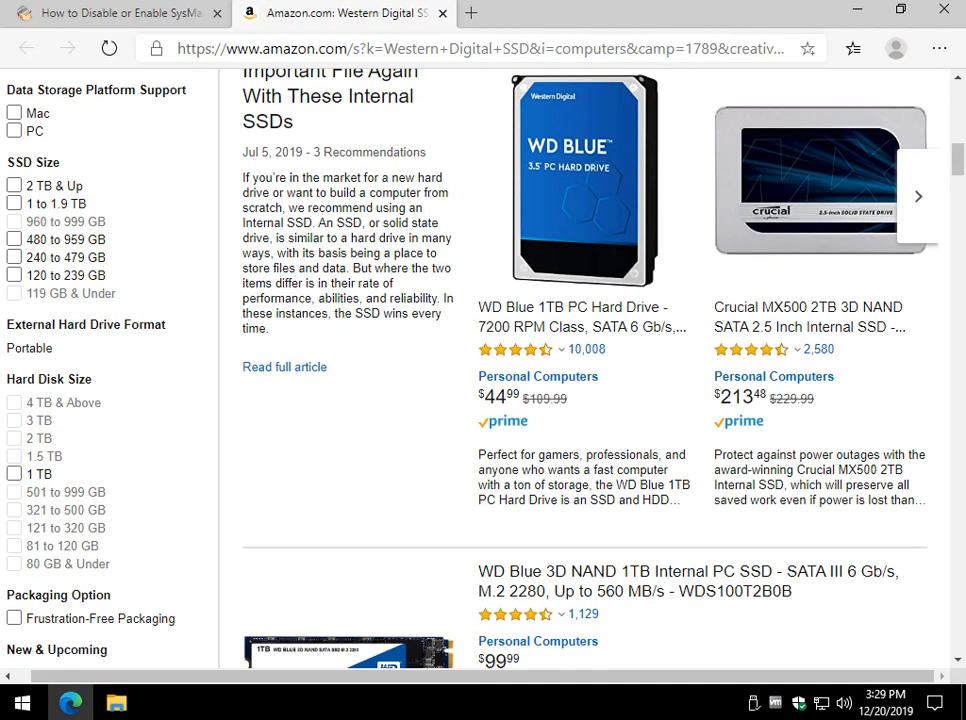
scroll(down, 3)
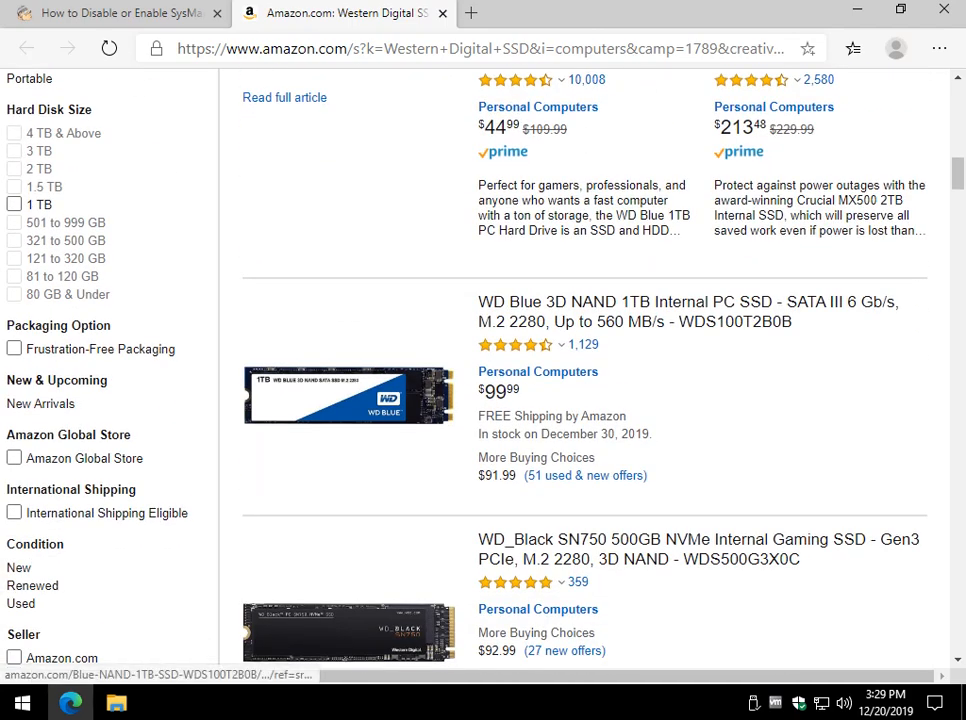
scroll(down, 3)
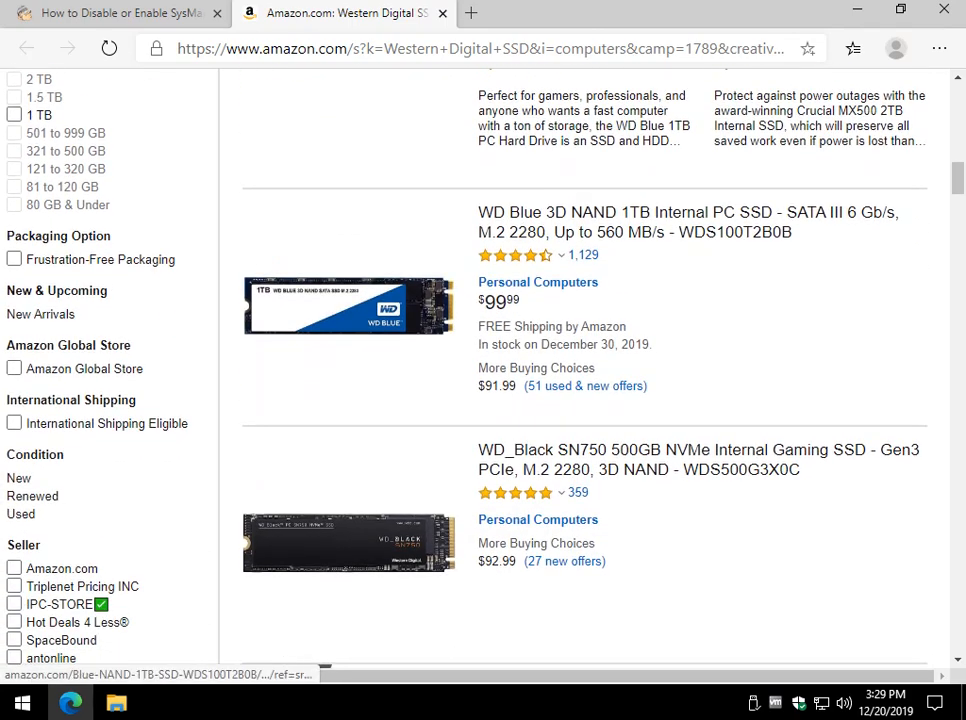
scroll(down, 3)
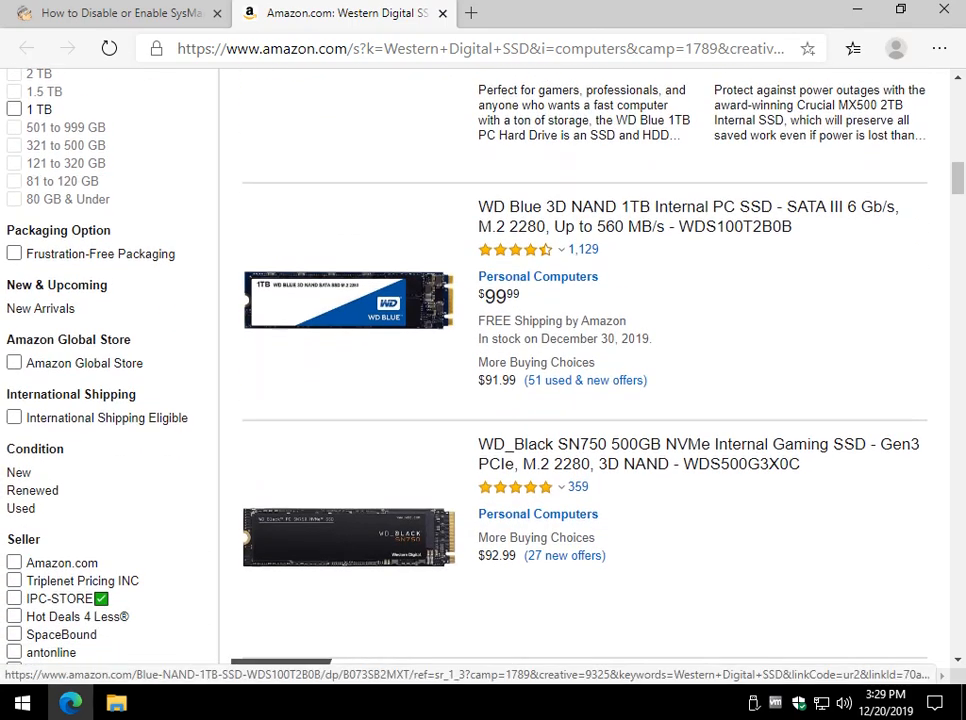
scroll(down, 3)
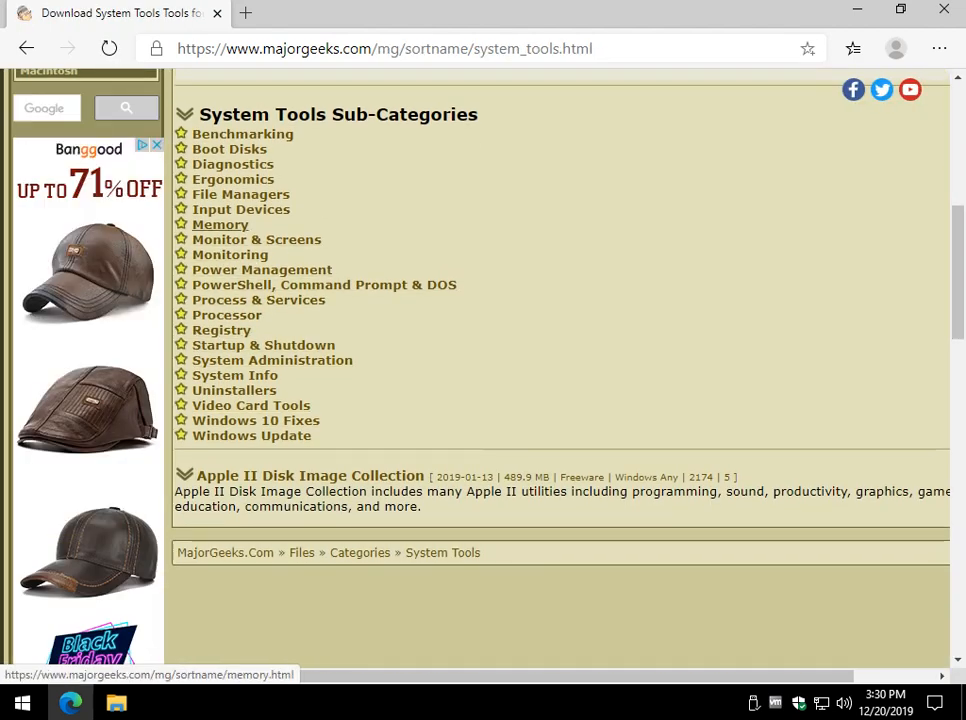
Open MajorGeeks' Memory tools category in a new tab, then the Monitoring tools listing.
click(324, 284)
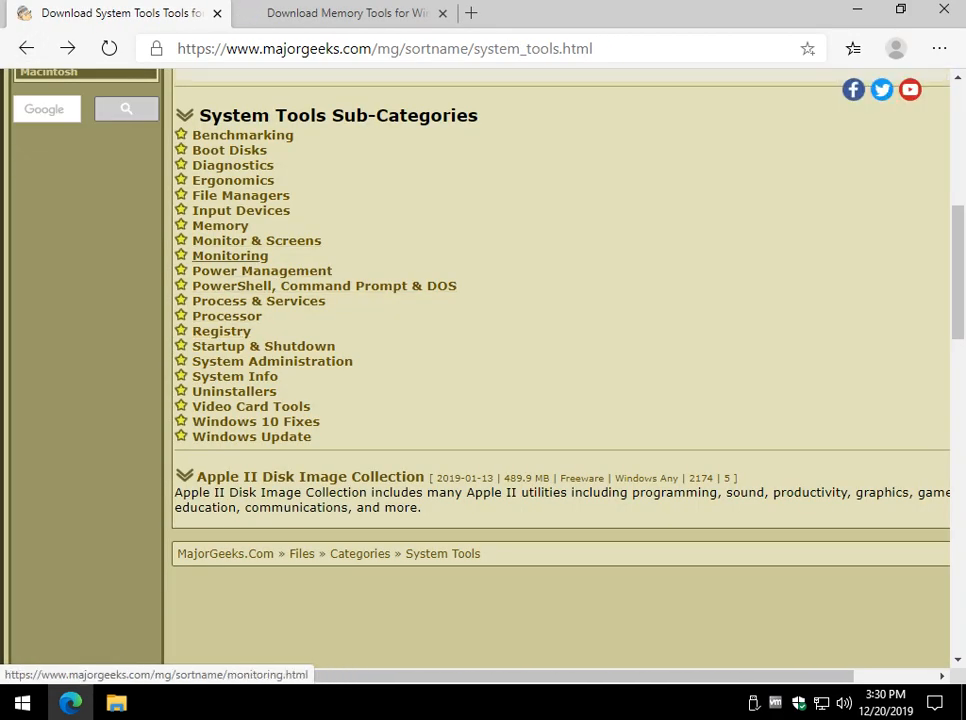
click(230, 255)
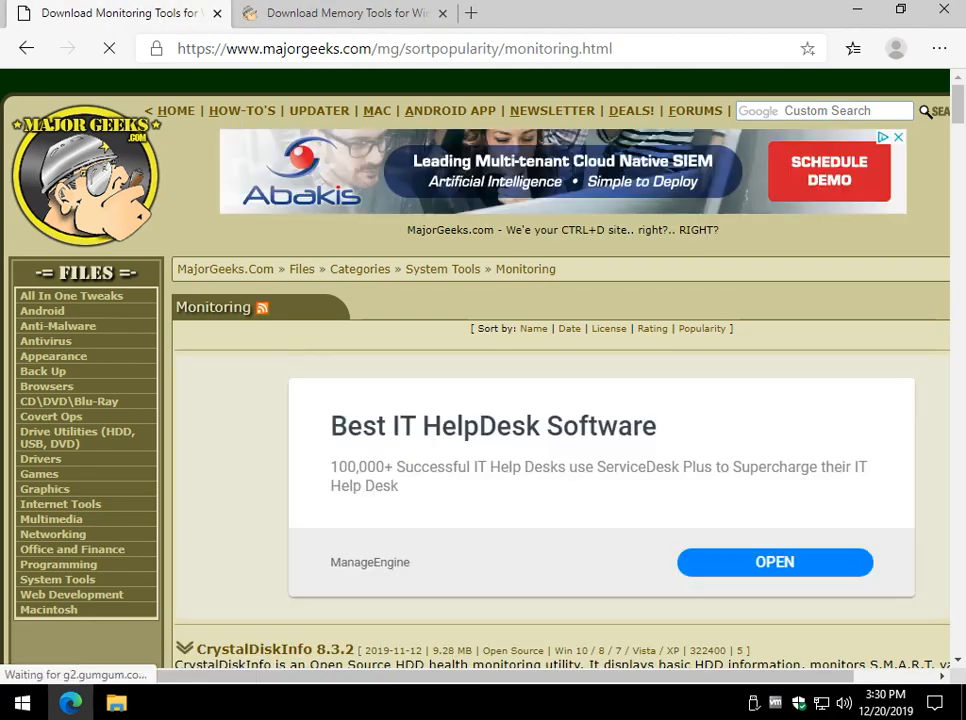
scroll(down, 3)
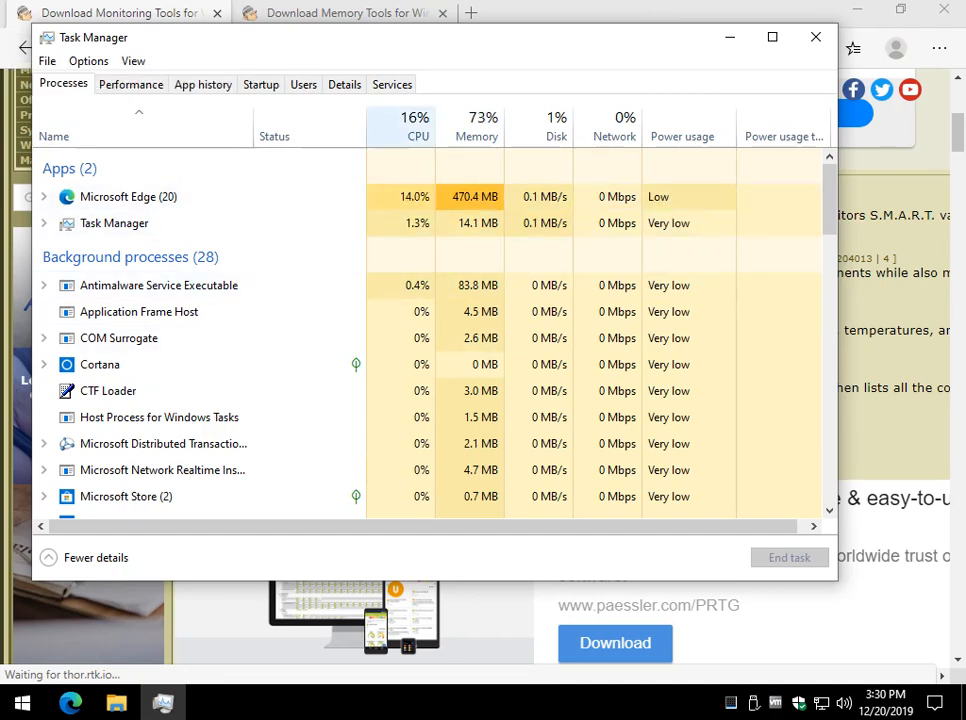
mouse_move(483, 120)
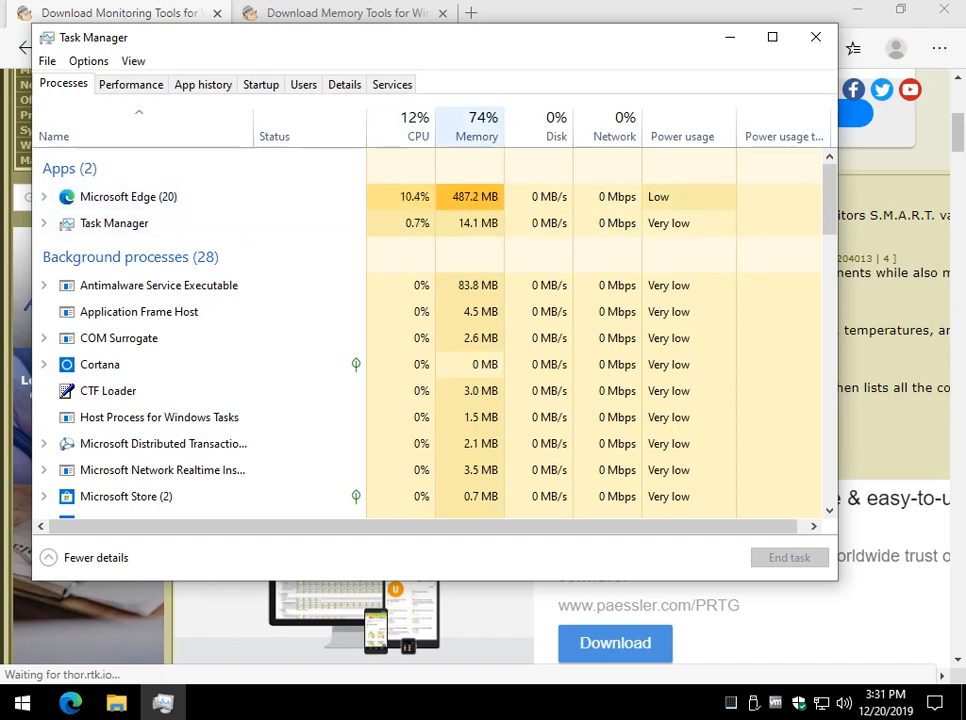
Scroll Task Manager's Processes list to review CPU, memory, disk and network usage.
click(158, 285)
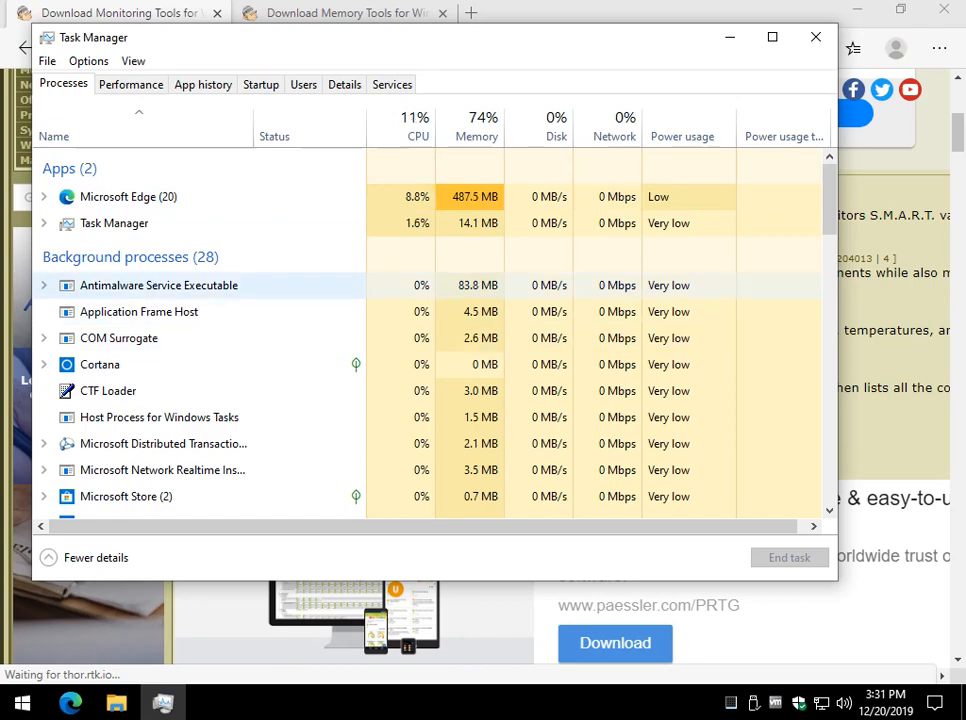
scroll(down, 3)
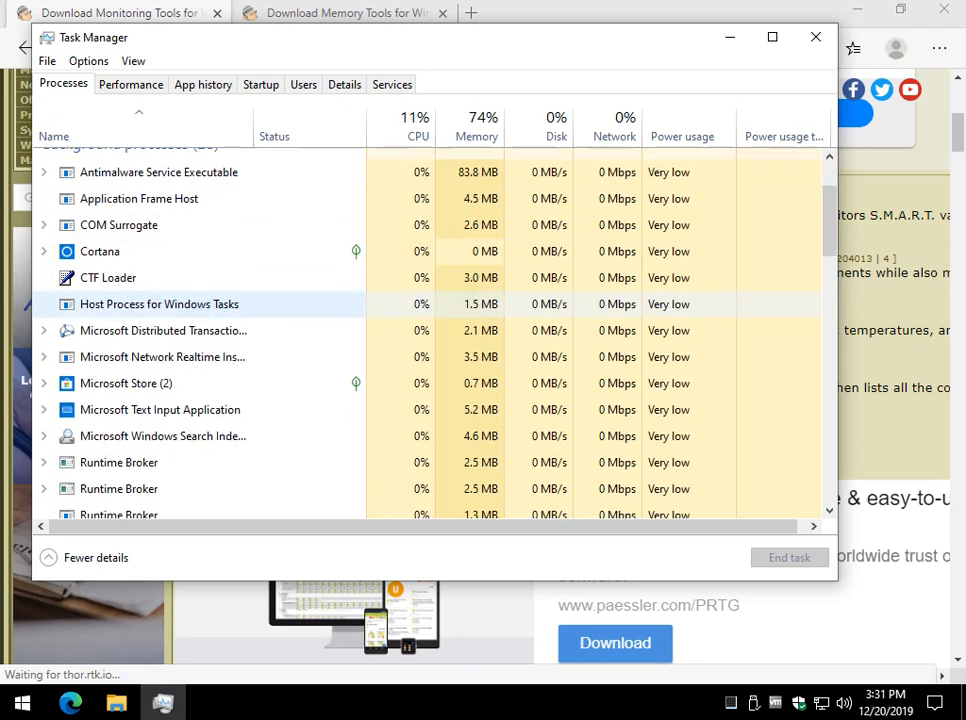
scroll(down, 3)
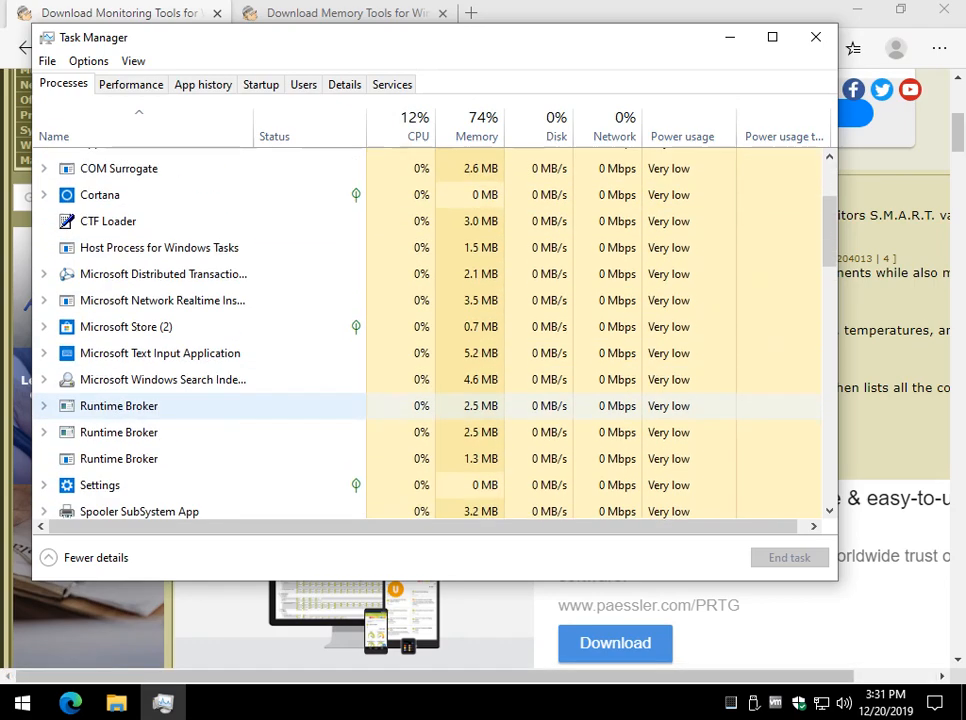
scroll(down, 3)
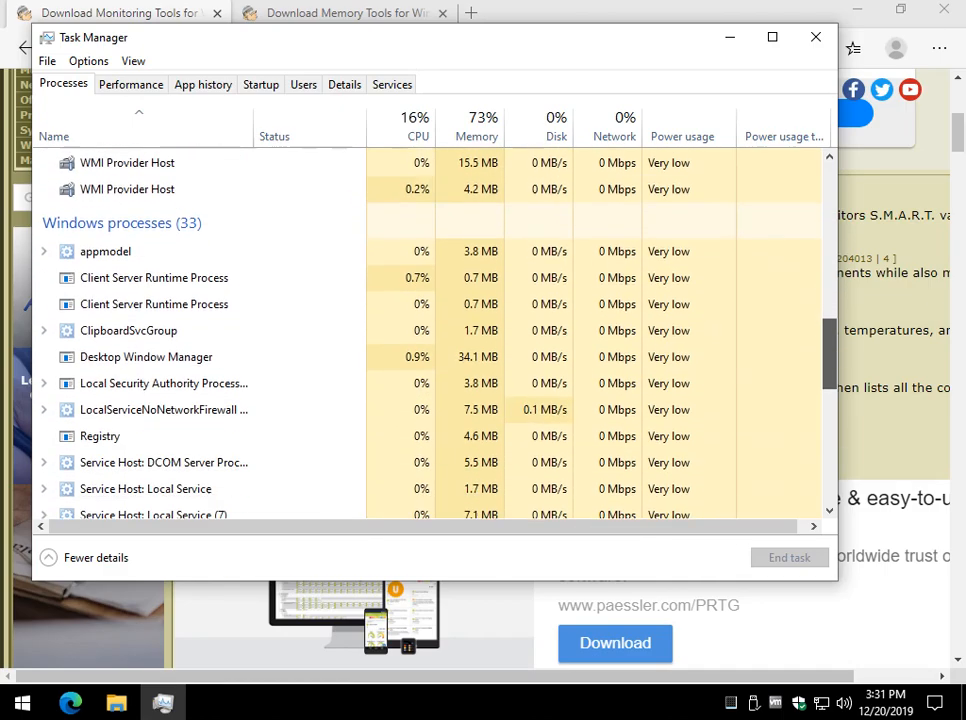
scroll(down, 3)
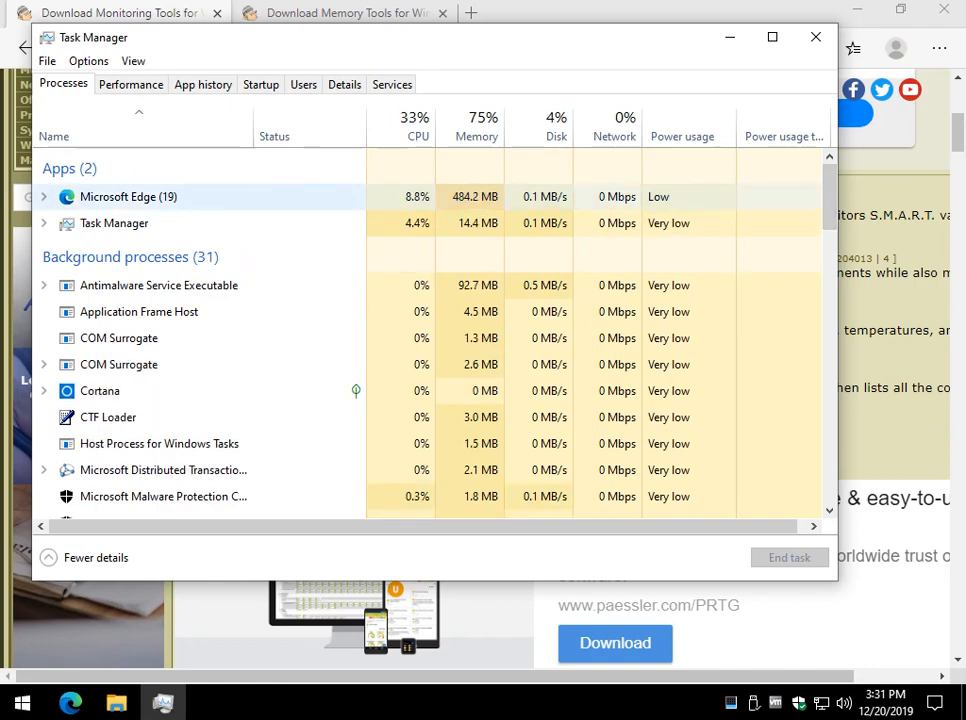
mouse_move(414, 117)
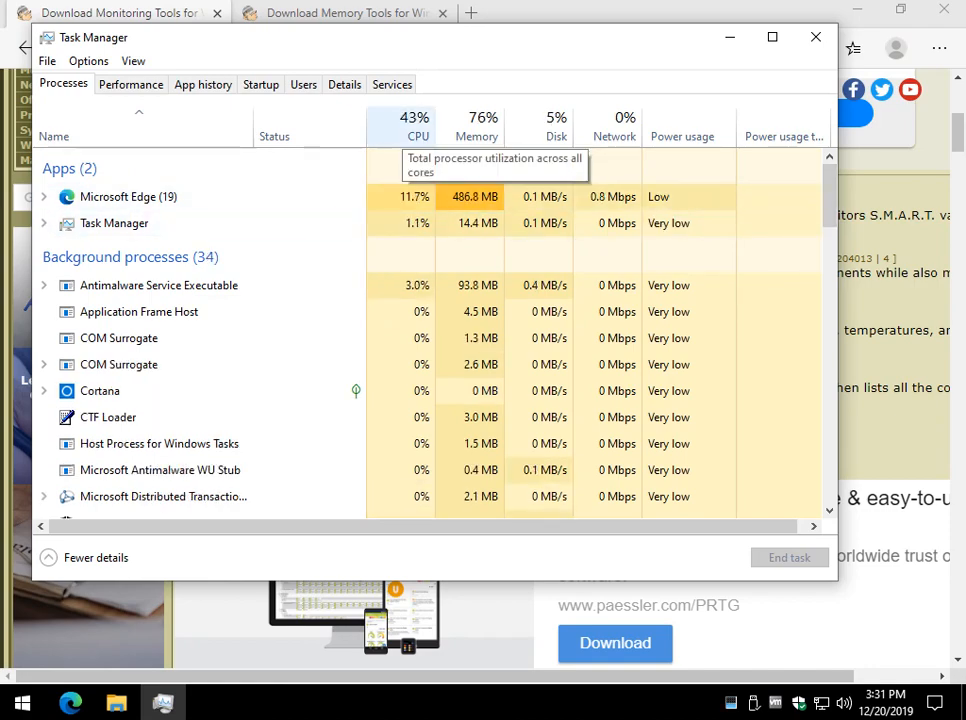